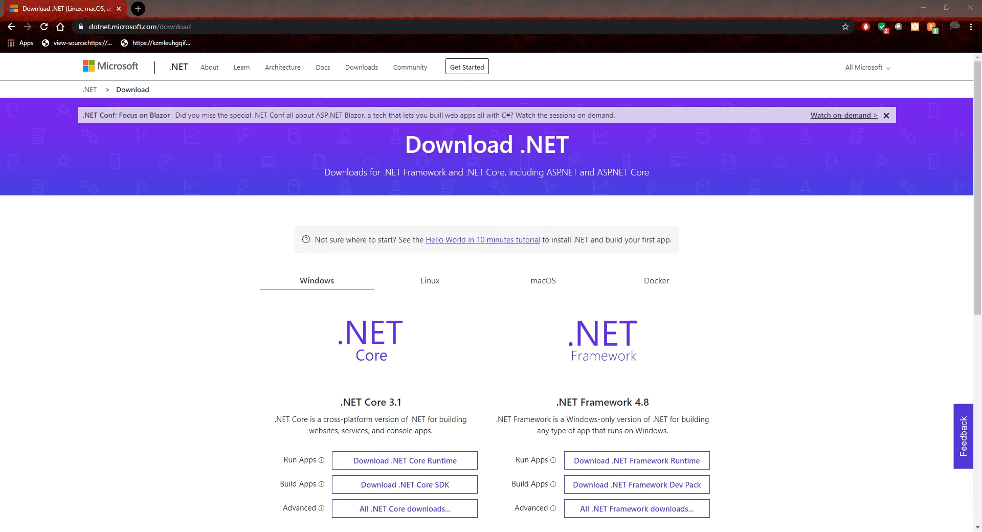
mouse_move(420, 263)
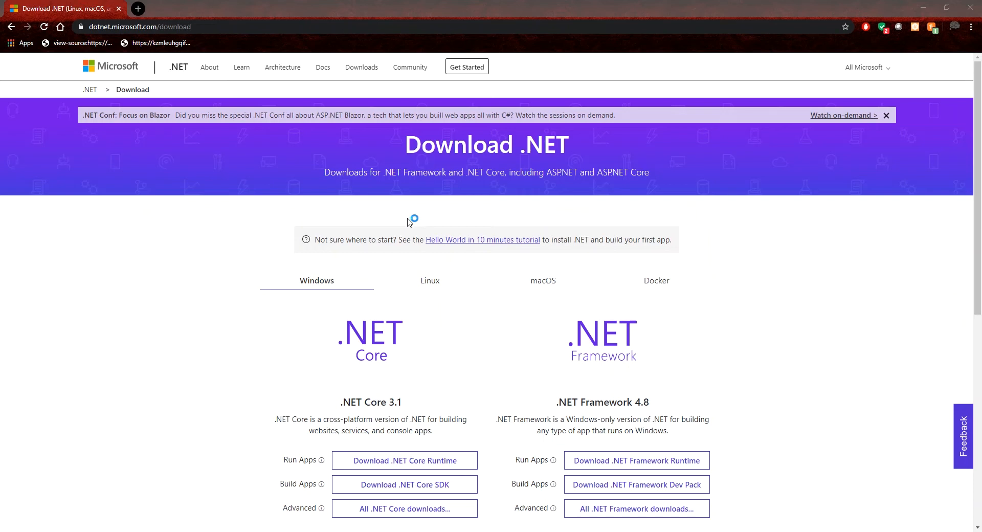
mouse_move(357, 346)
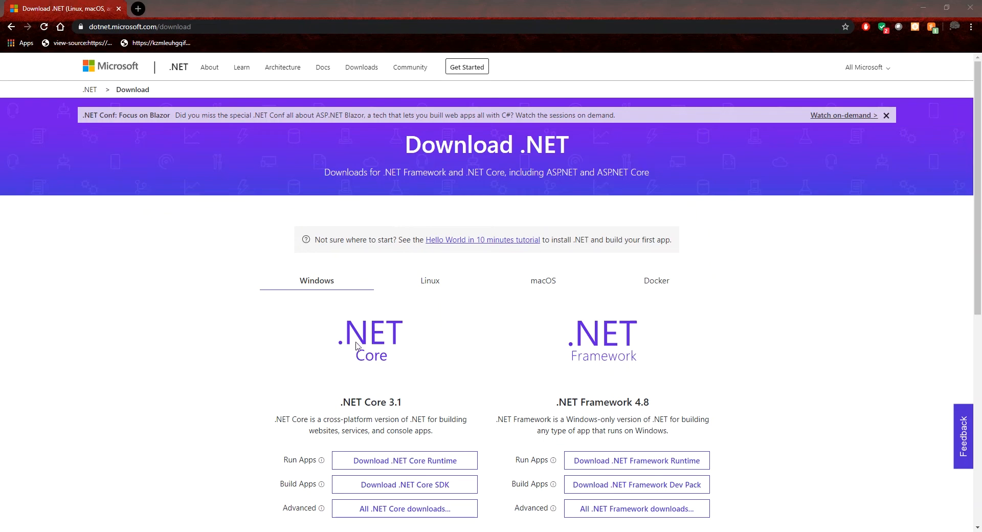
mouse_move(202, 376)
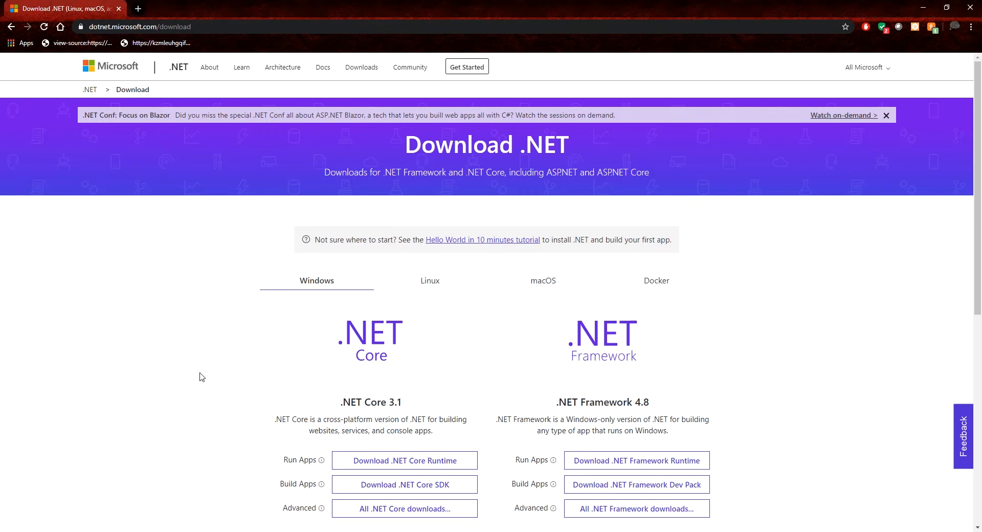
Browse the .NET download page, then download and launch the .NET Core 3.1 SDK installer.
scroll(down, 3)
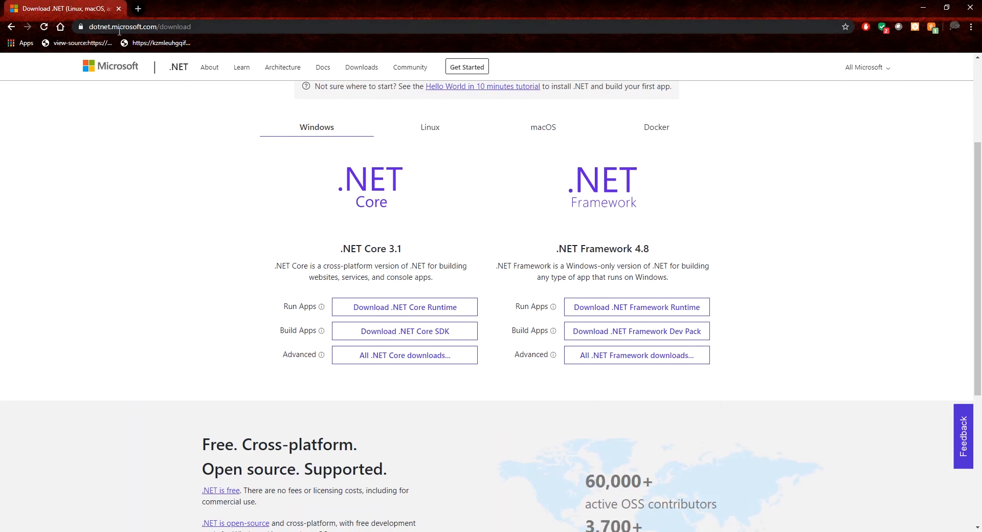
mouse_move(210, 127)
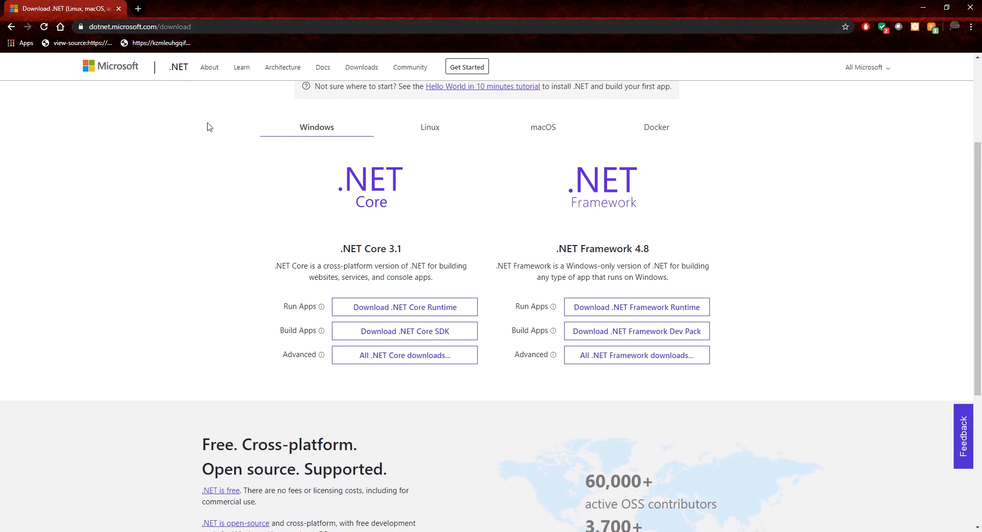
mouse_move(194, 340)
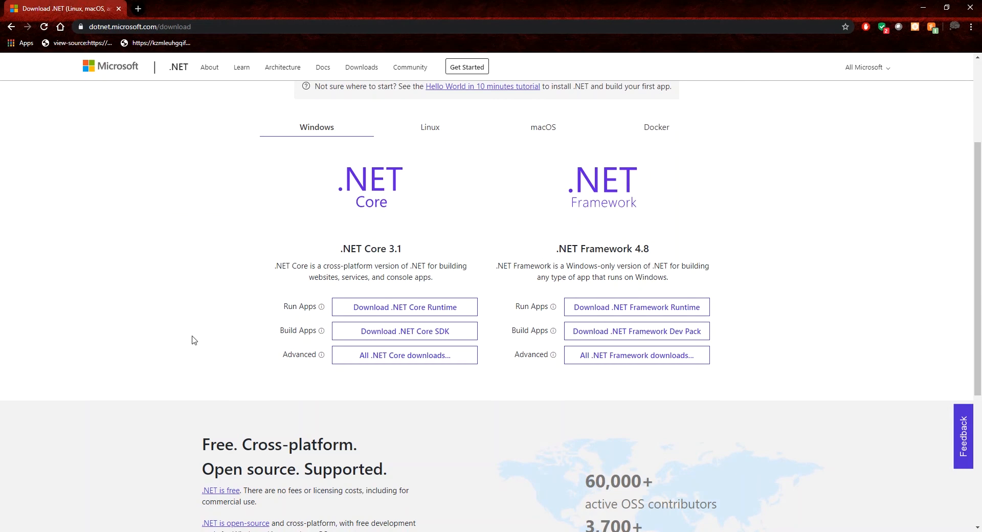
scroll(up, 3)
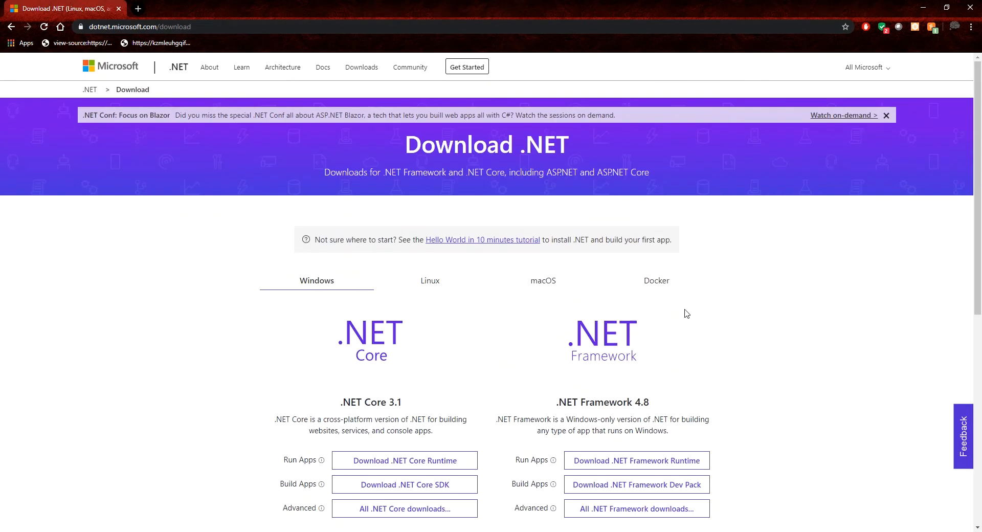
scroll(down, 3)
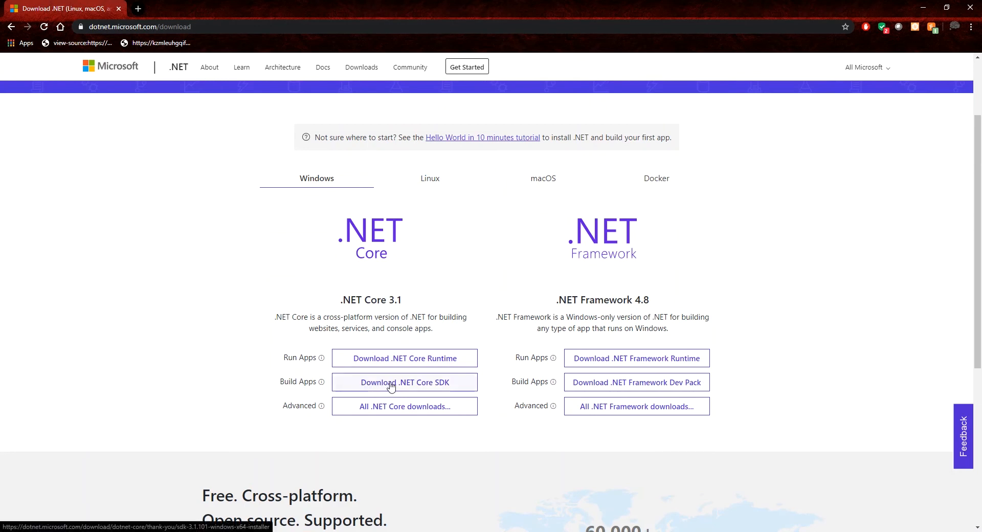
double_click(385, 299)
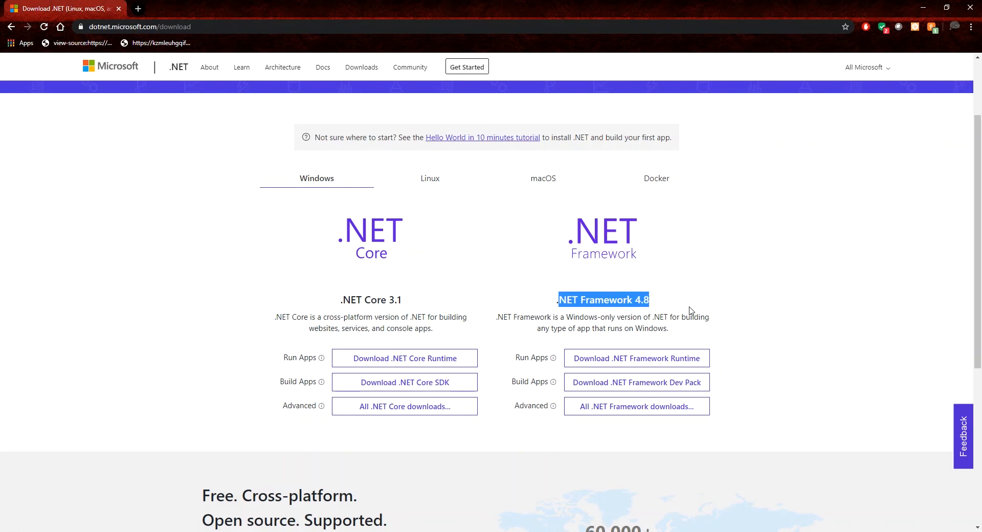
click(689, 311)
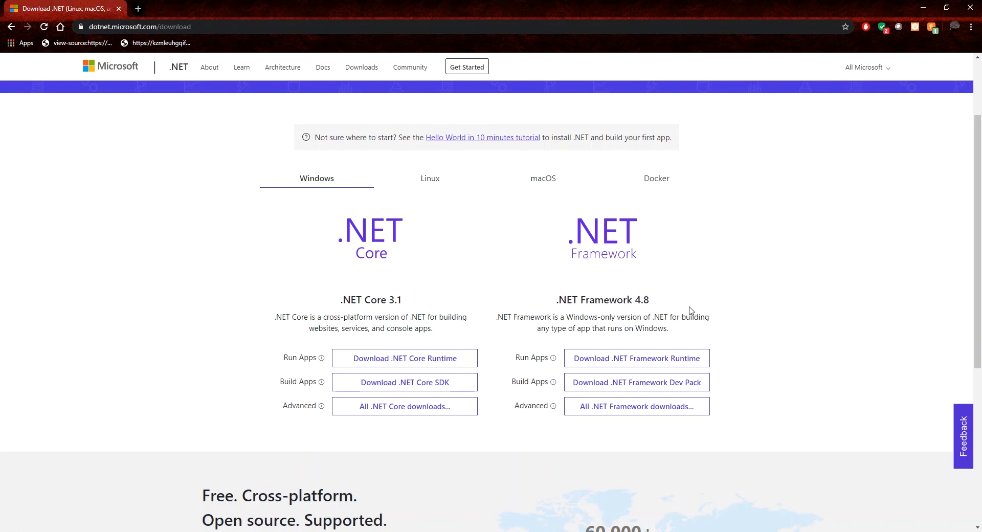
mouse_move(422, 394)
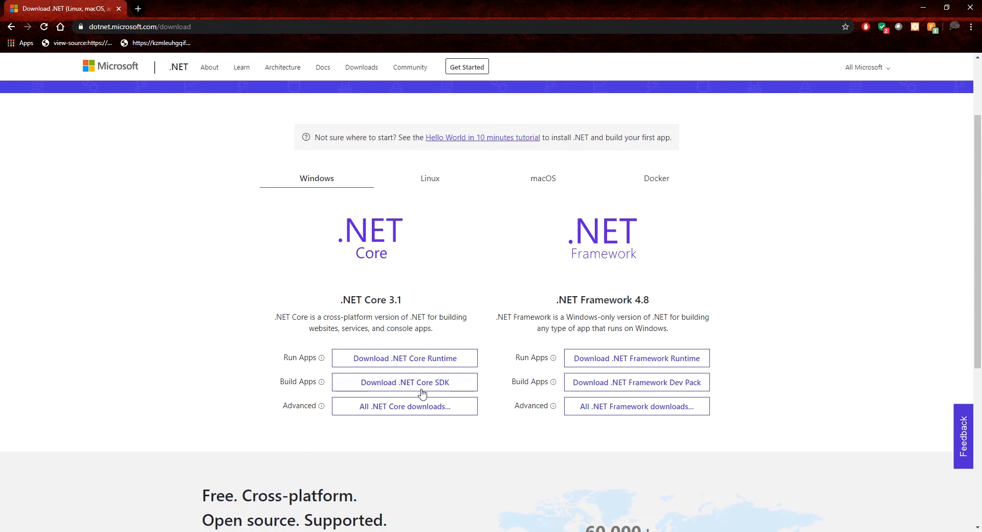
mouse_move(380, 385)
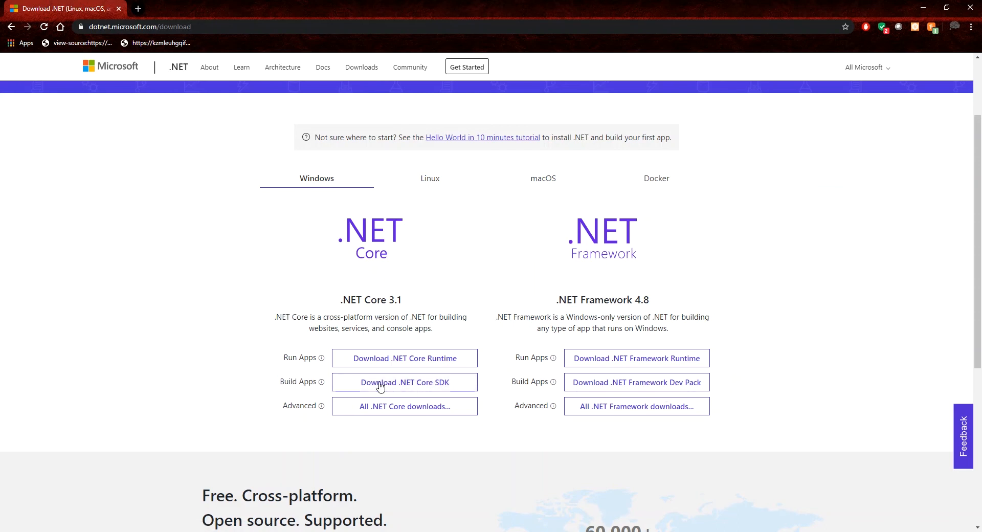
click(404, 382)
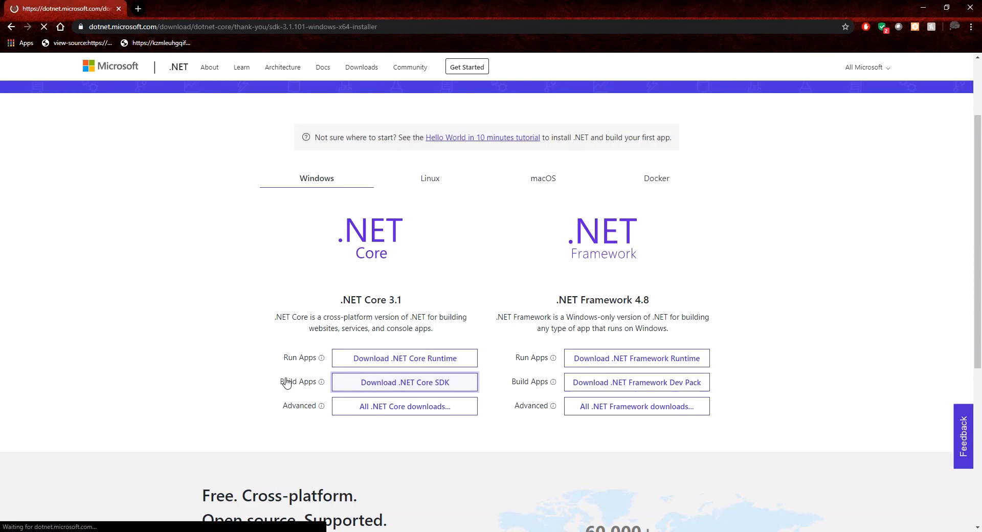
click(404, 382)
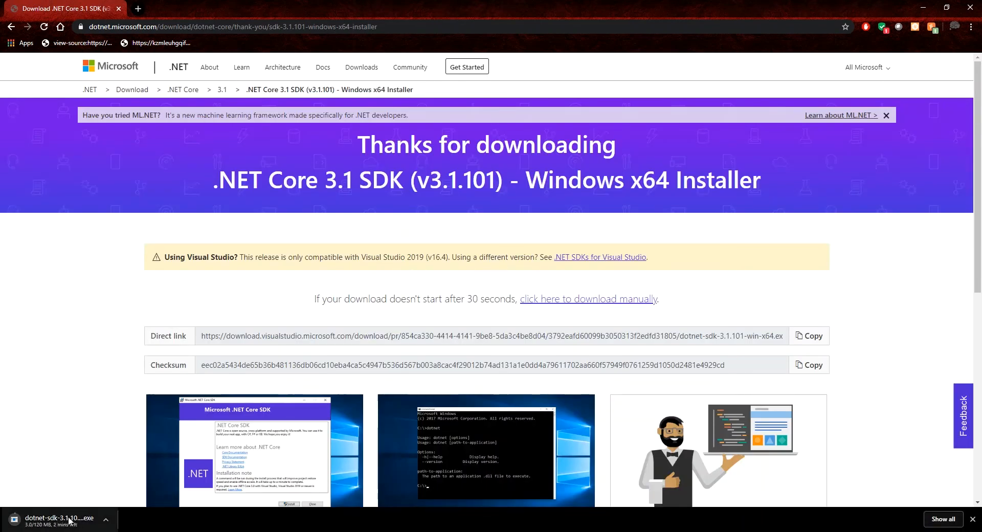
mouse_move(108, 315)
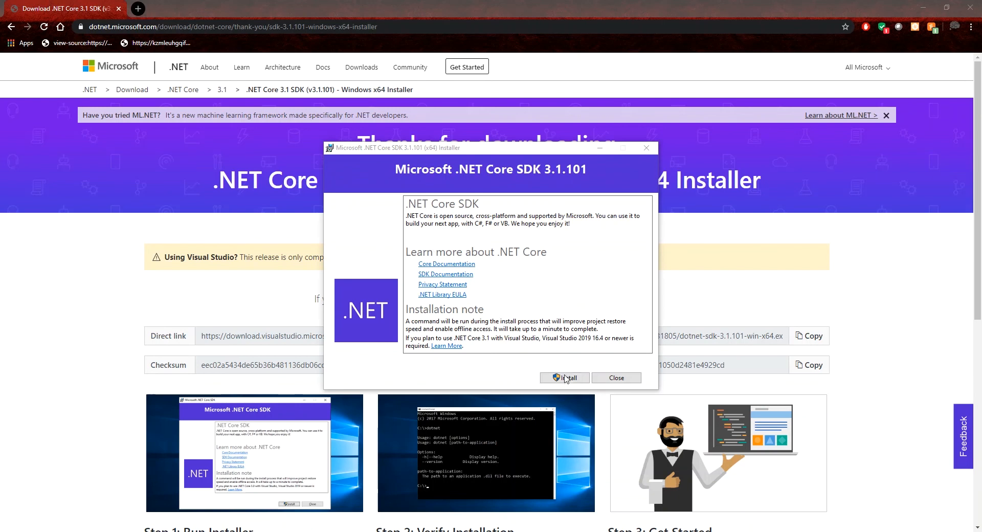
Start installing .NET Core SDK 3.1.101 from the installer window.
click(562, 377)
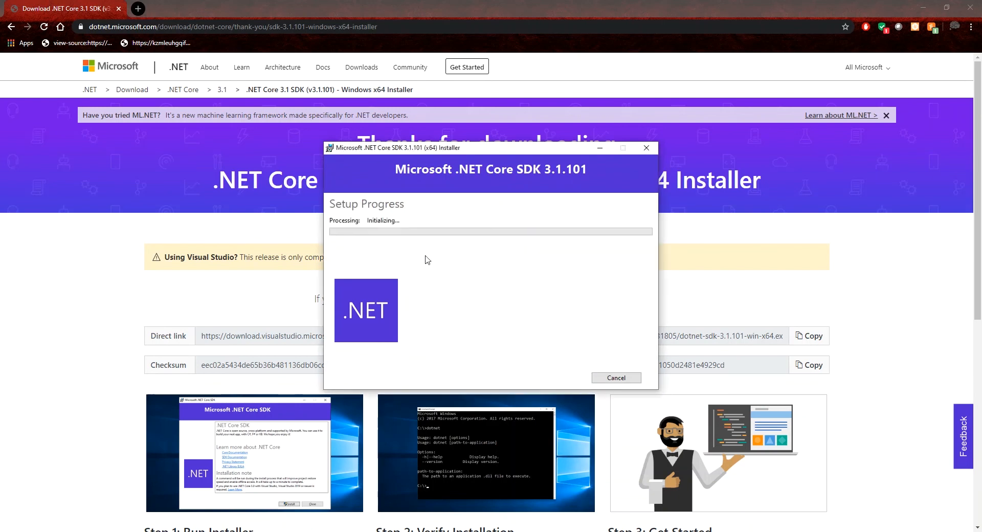
mouse_move(51, 268)
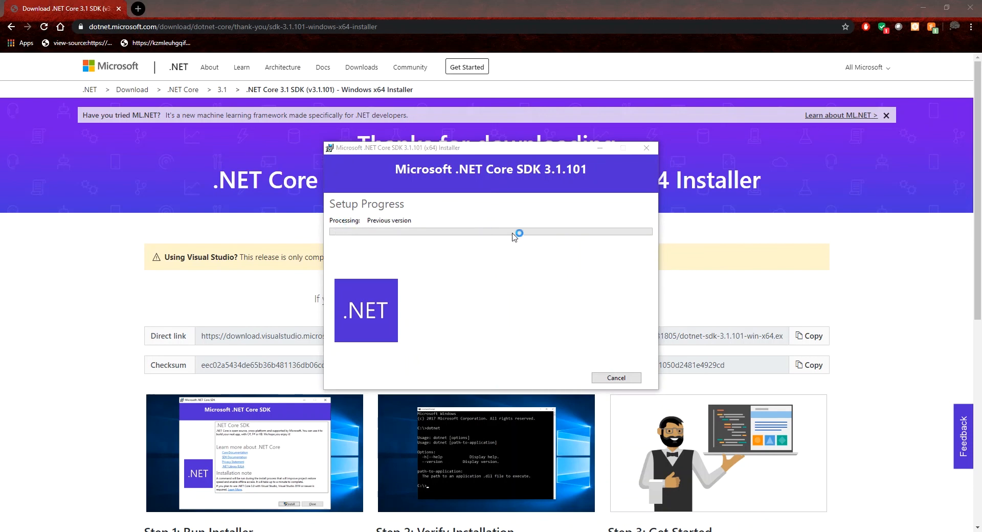
mouse_move(534, 173)
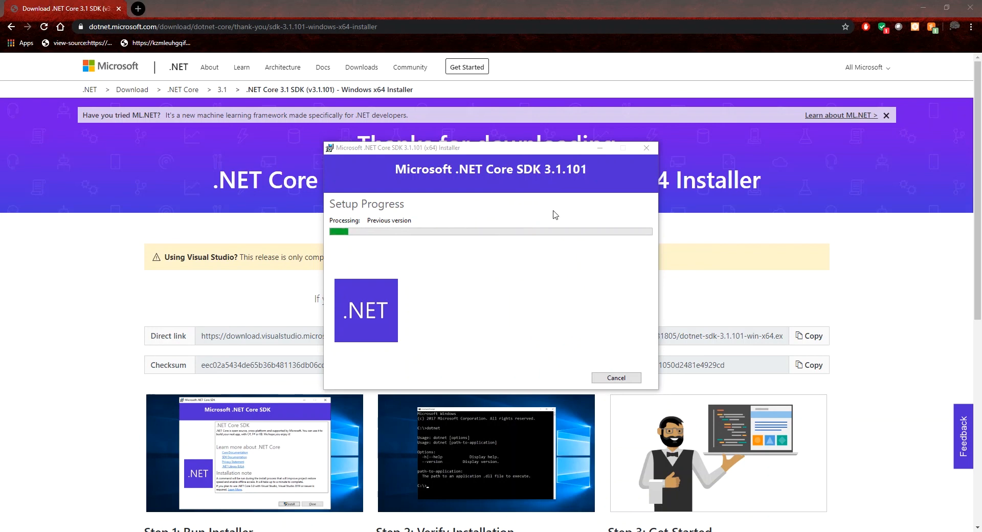
mouse_move(389, 199)
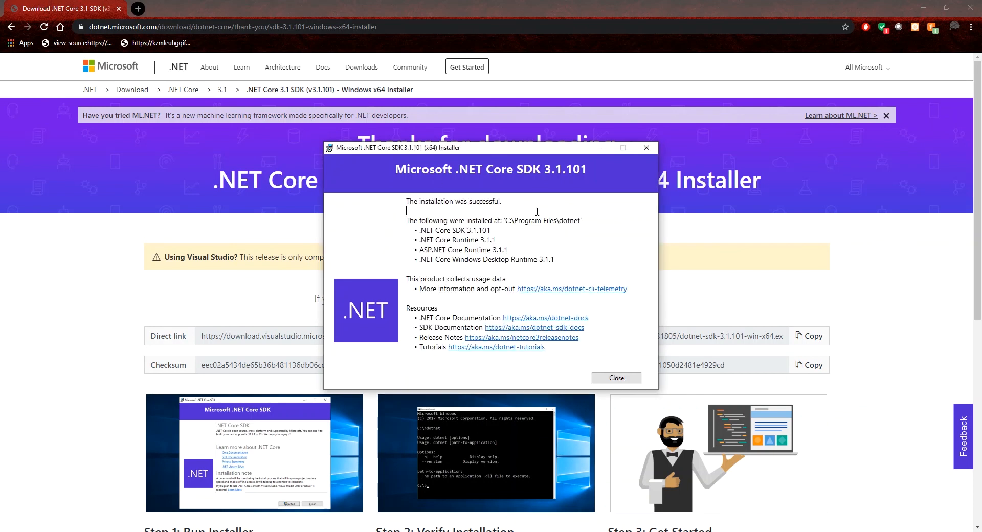
mouse_move(404, 206)
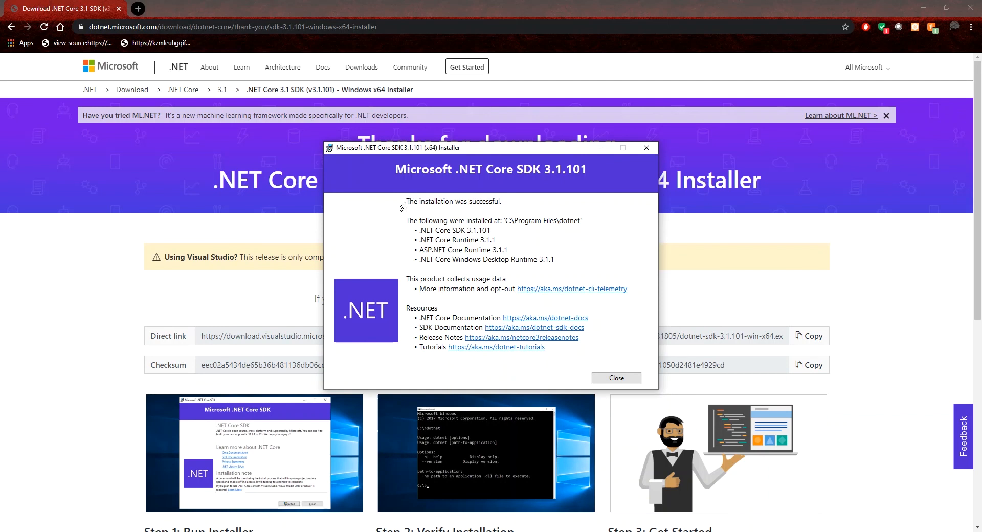
Highlight the 'The installation was successful.' message and close the installer.
double_click(452, 201)
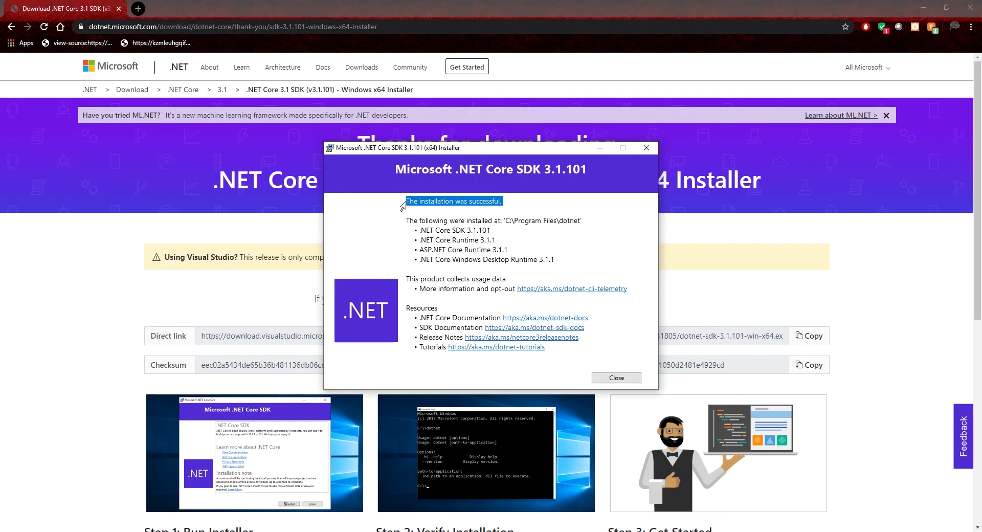
mouse_move(616, 378)
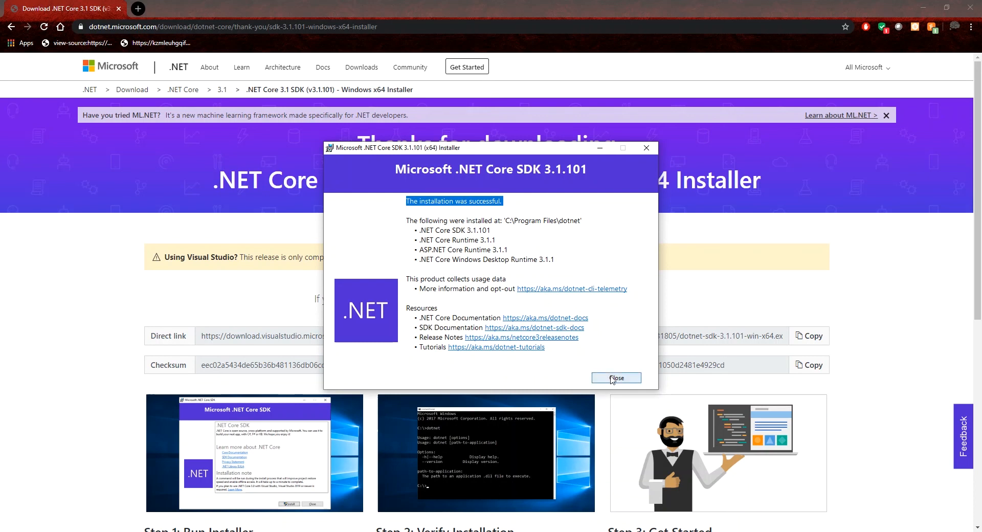
click(614, 377)
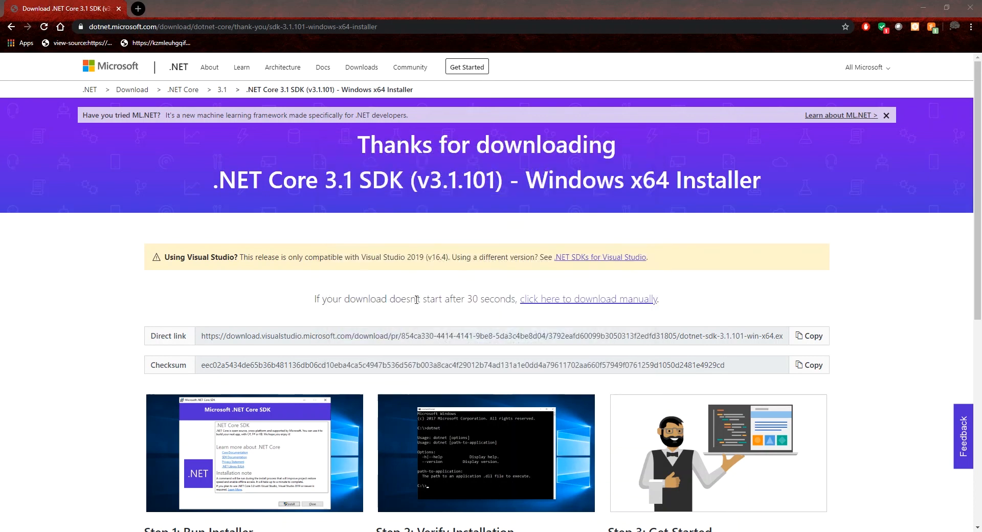